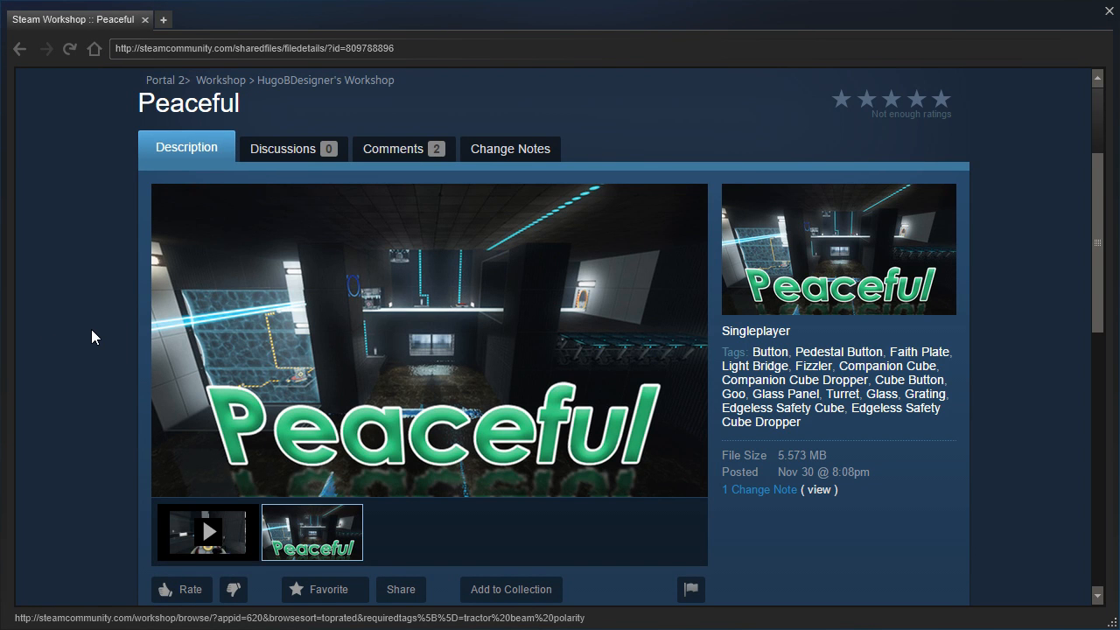
- Scroll down the Peaceful Workshop page to reach the subscribe/play controls
scroll("down", 3)
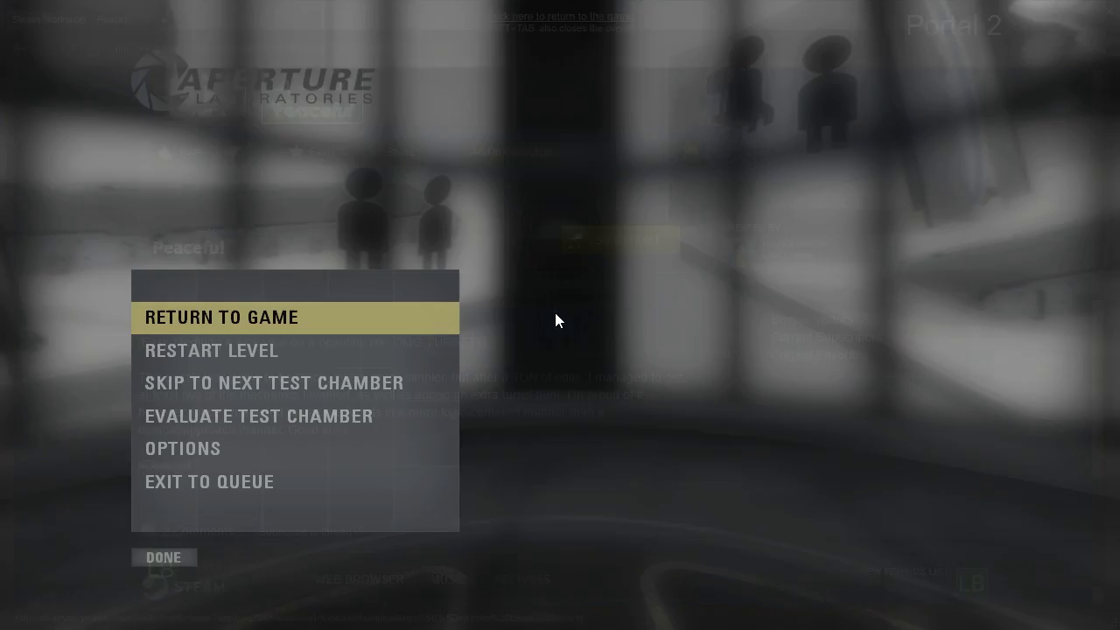
- Choose Return To Game to resume the Peaceful chamber with the portal gun
left_click(220, 317)
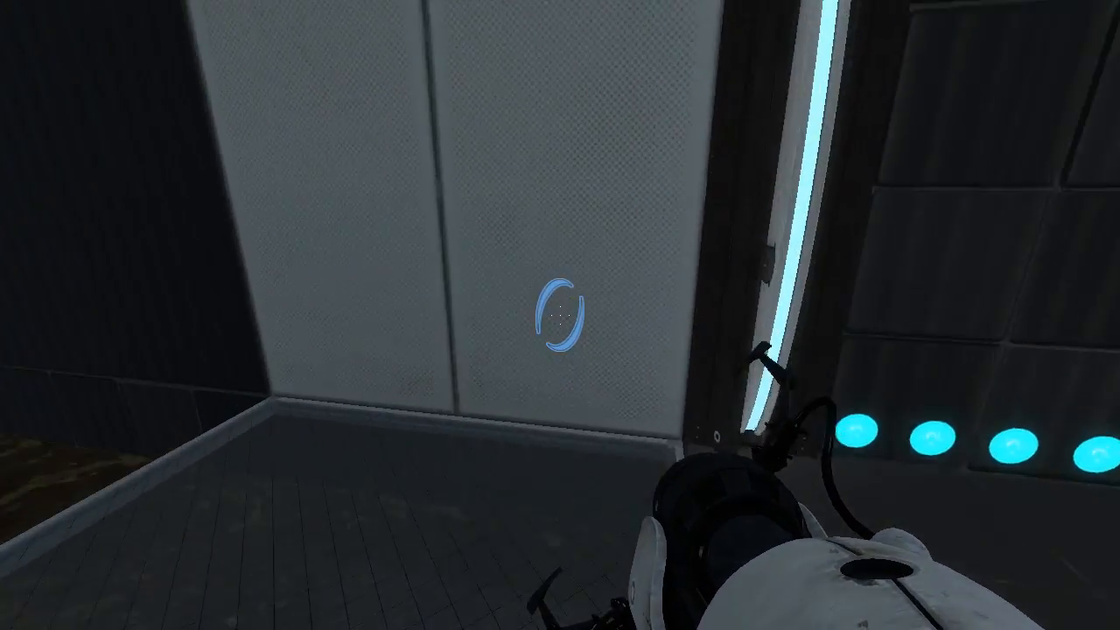
mouse_move(559, 315)
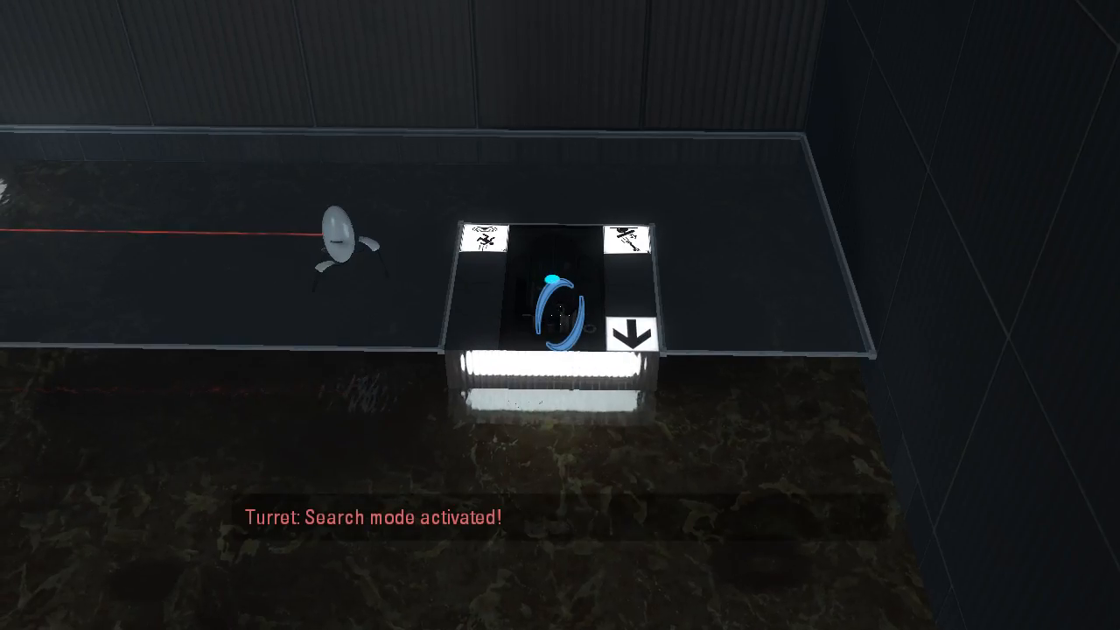
mouse_move(560, 315)
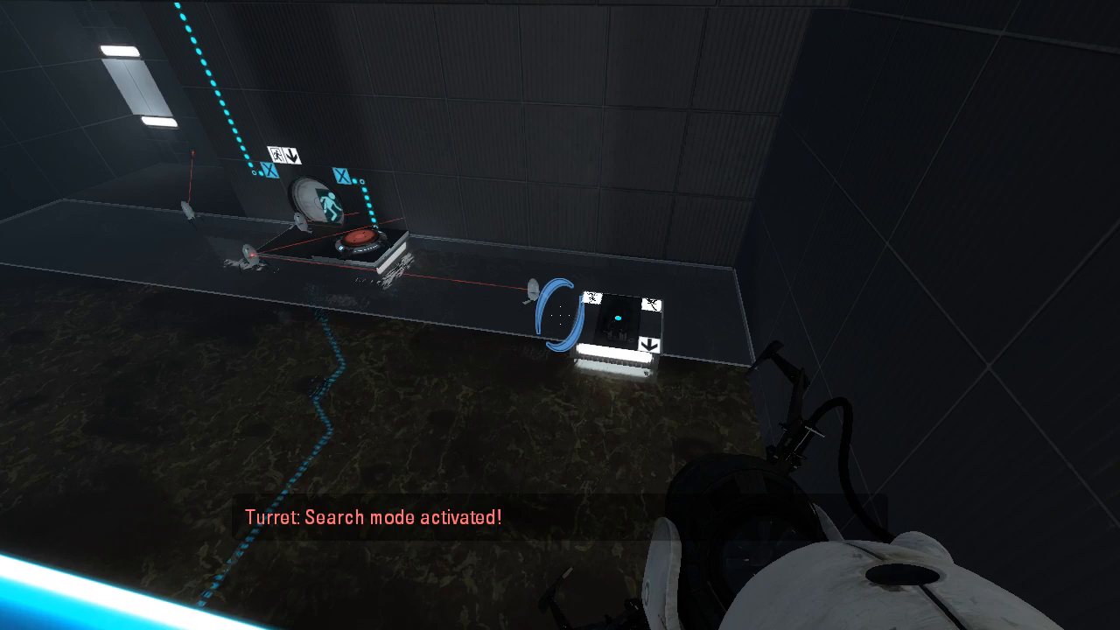
- Fire portals toward the far white wall while crossing the blue light bridge
left_click(560, 315)
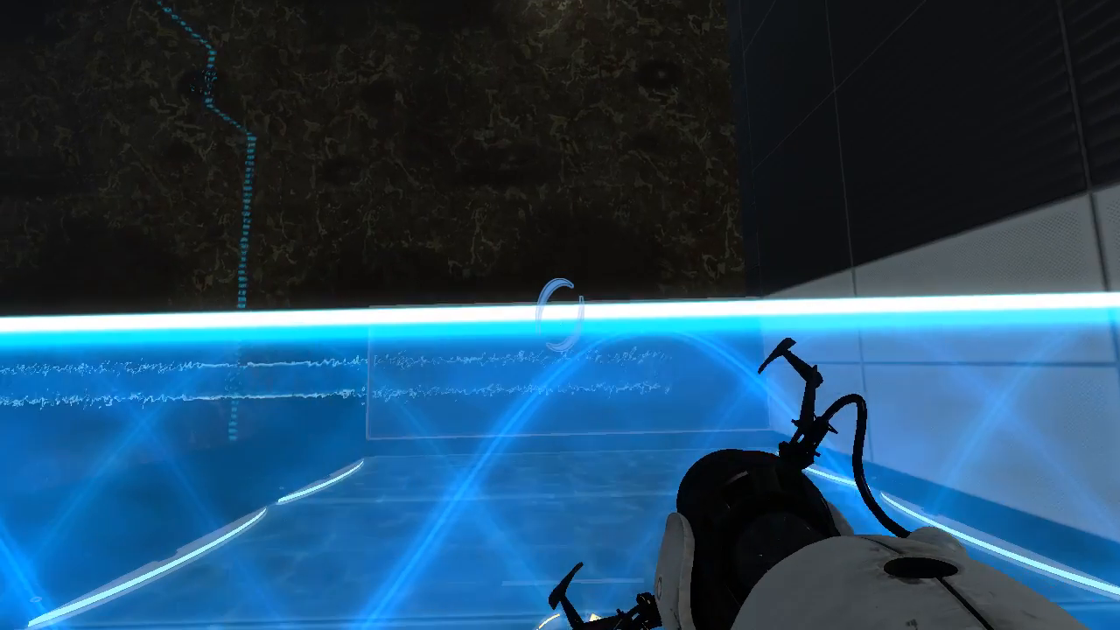
mouse_move(560, 315)
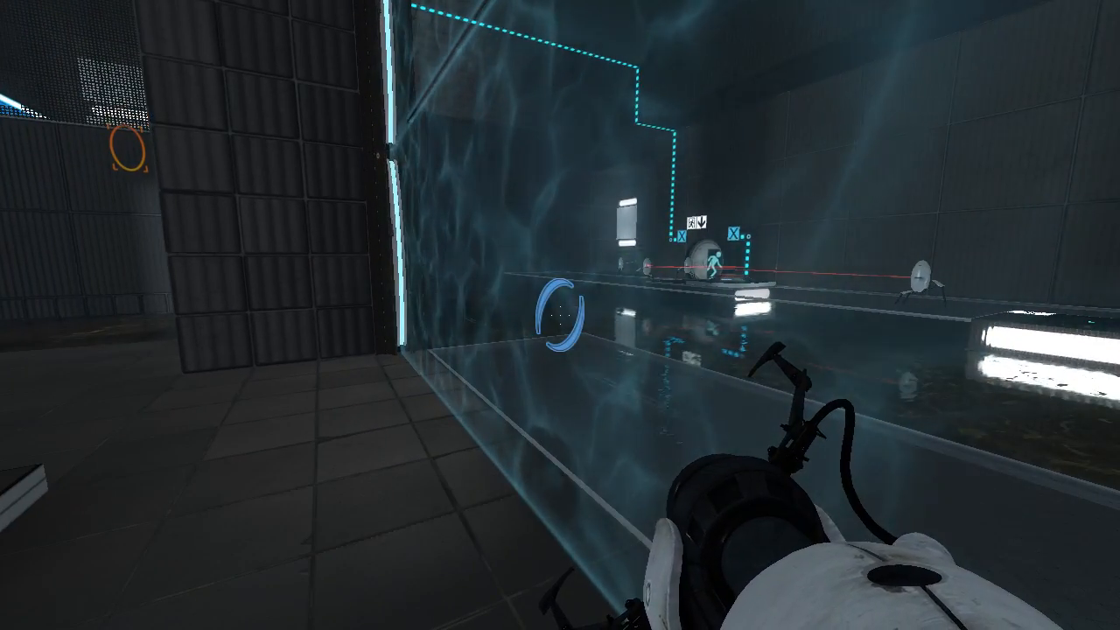
left_click(560, 315)
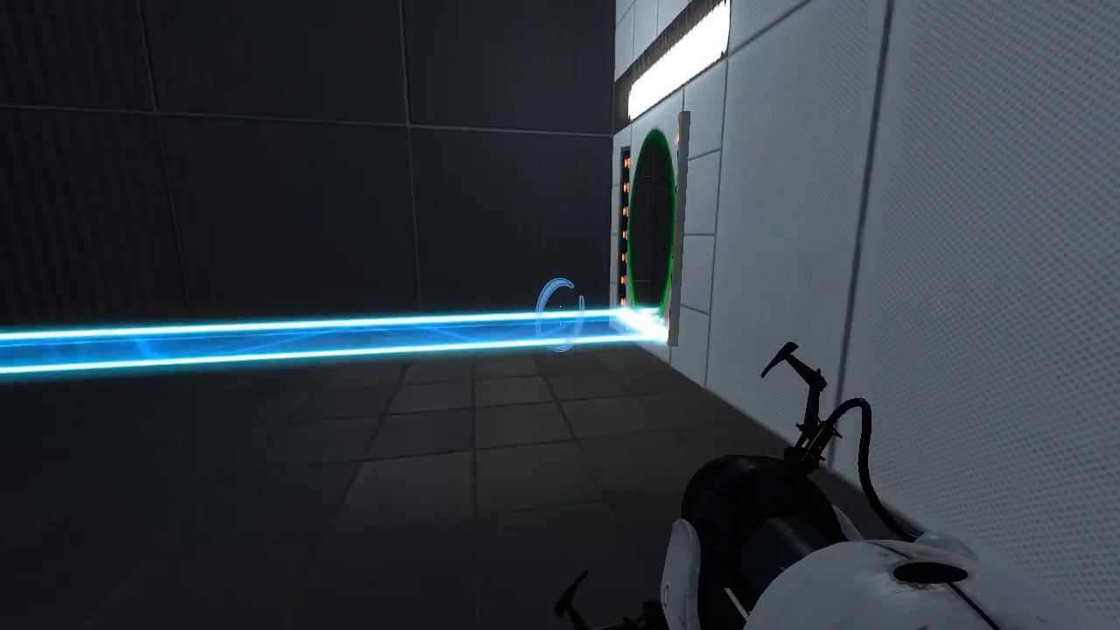
mouse_move(560, 315)
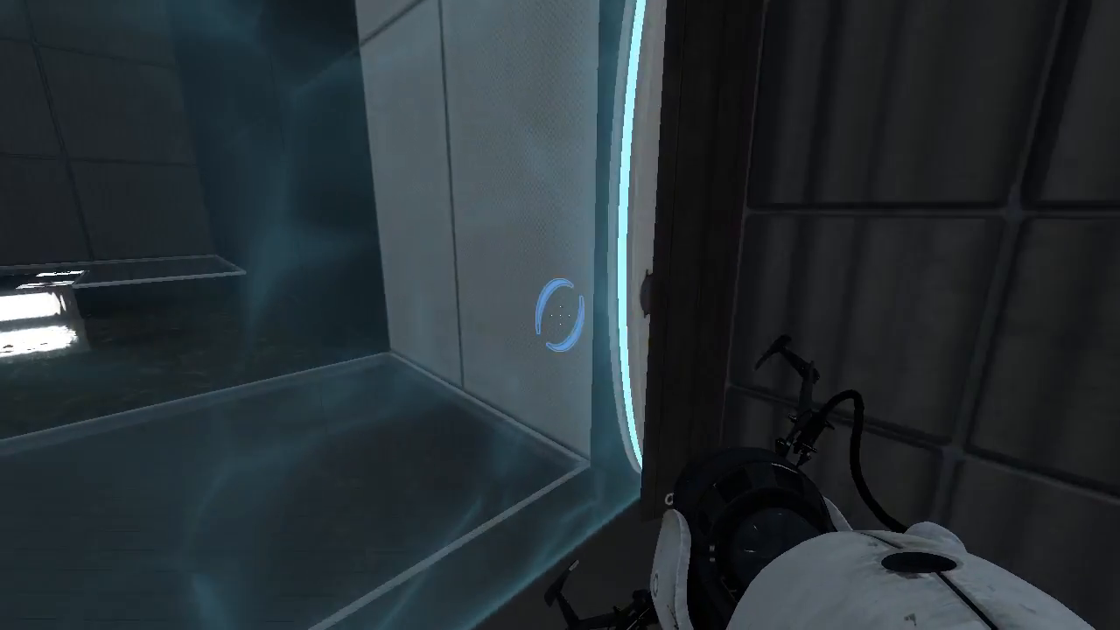
- Place a portal on the panel beside the light bridge to reach the next ledge
left_click(560, 315)
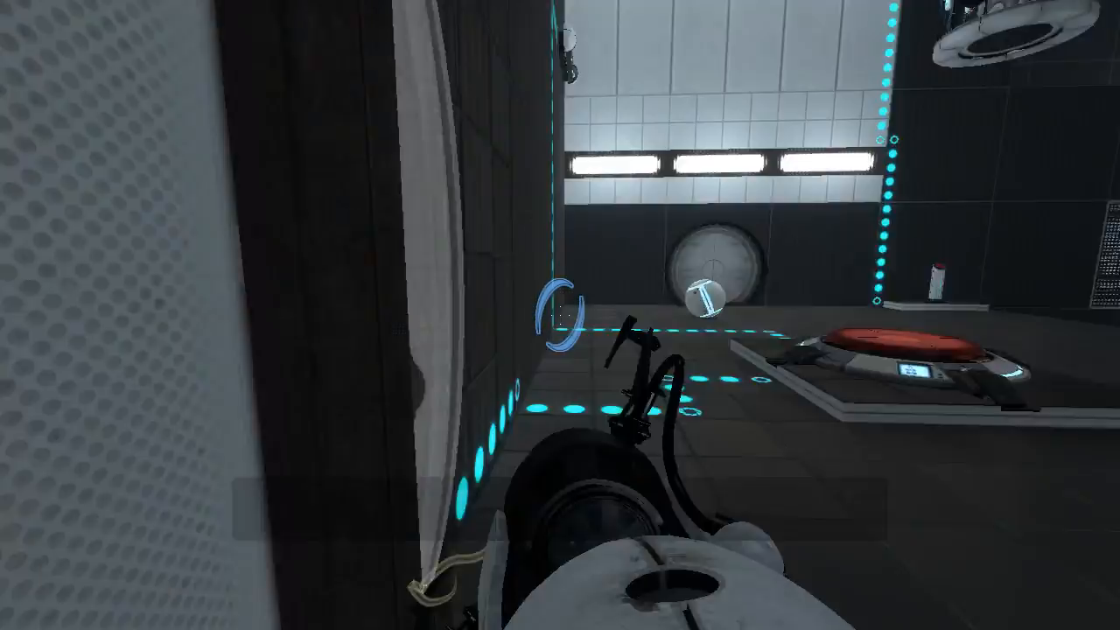
mouse_move(560, 315)
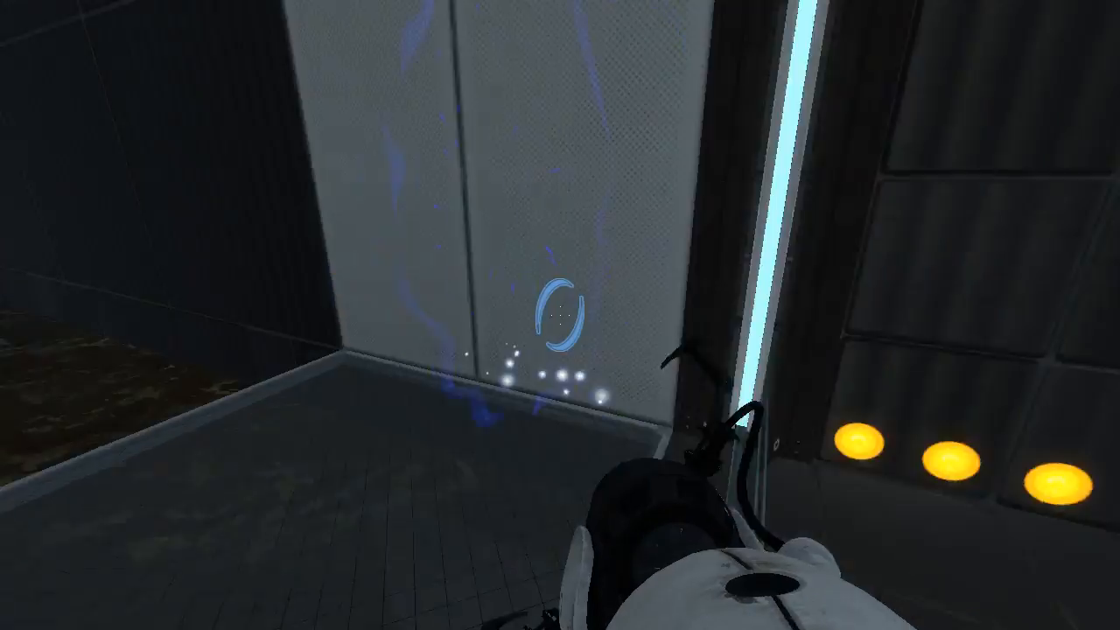
- Place a portal on the tall grey panel near the red floor button
left_click(557, 323)
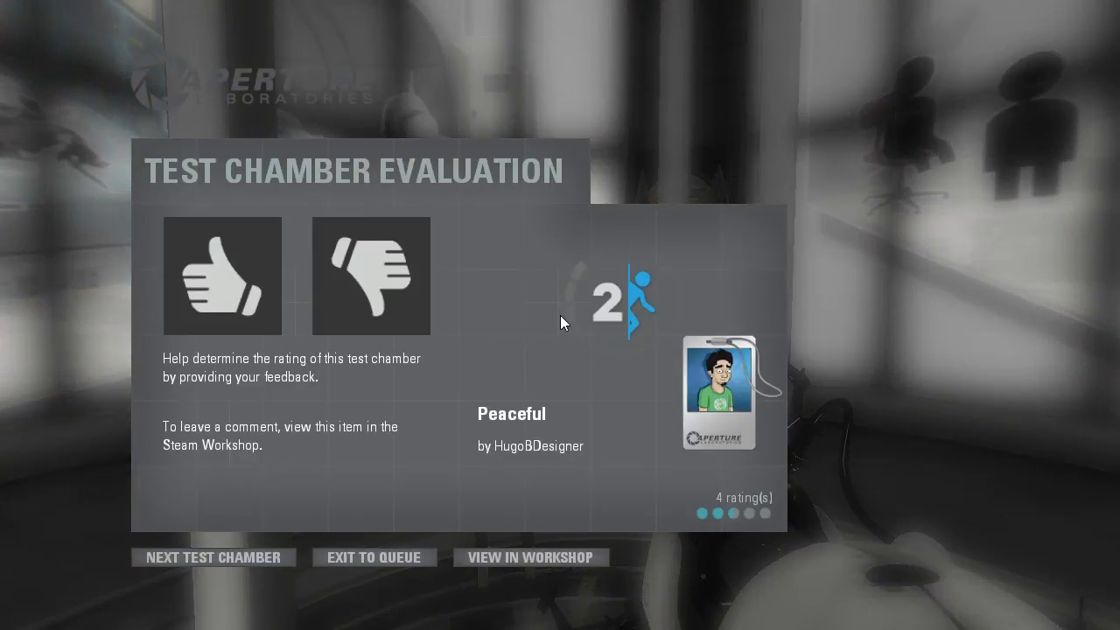
- Go from the Test Chamber Evaluation to Peaceful's Steam Workshop page via View In Workshop
left_click(531, 556)
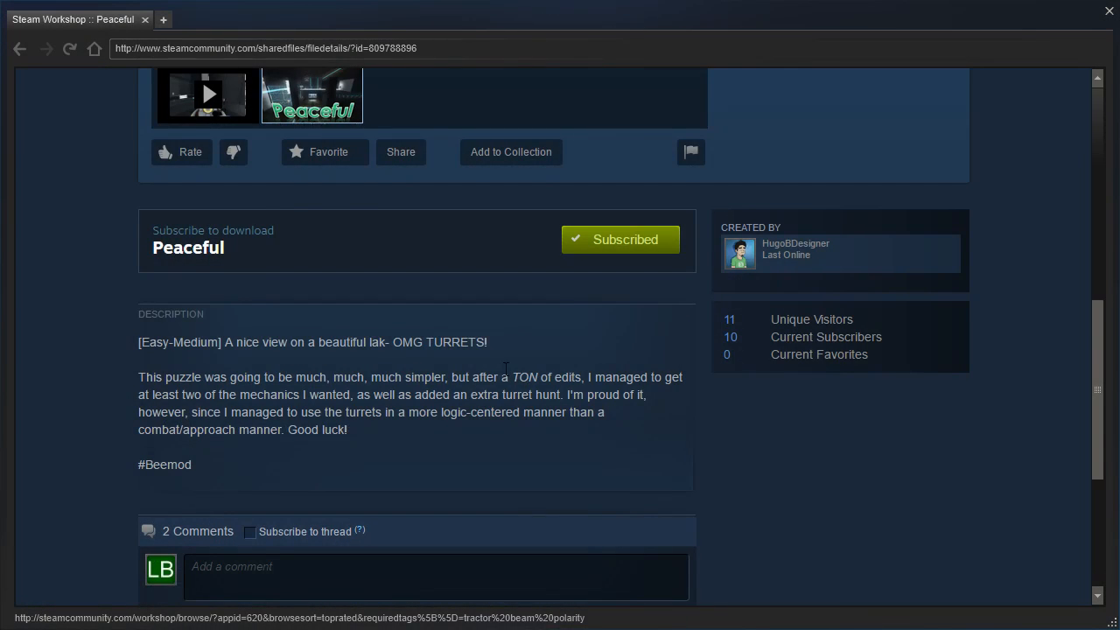